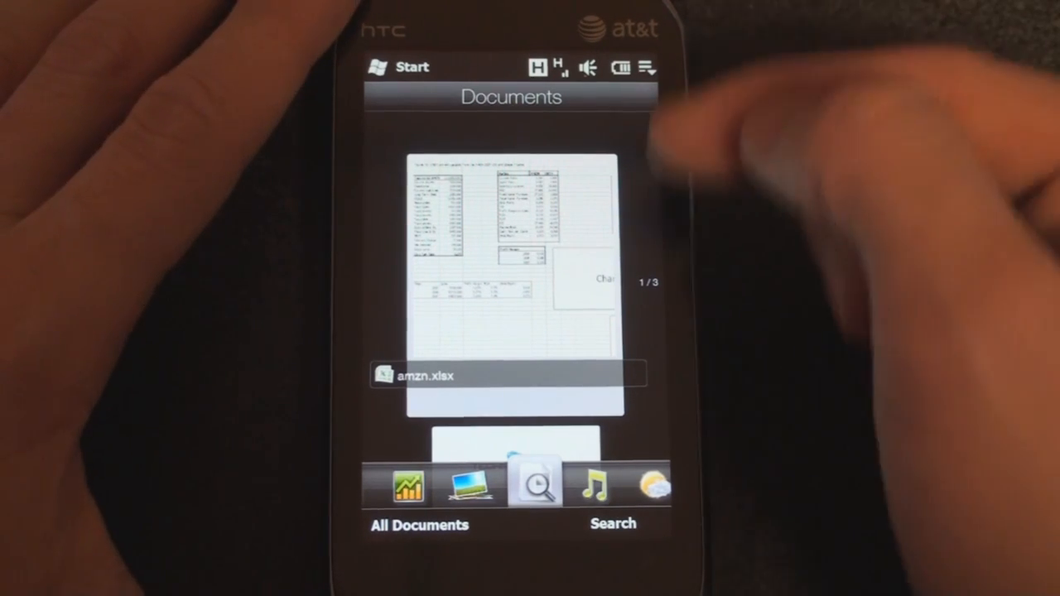
# - Scroll the Documents carousel to reach All Documents, listing the amzn spreadsheet
pyautogui.scroll(-3)
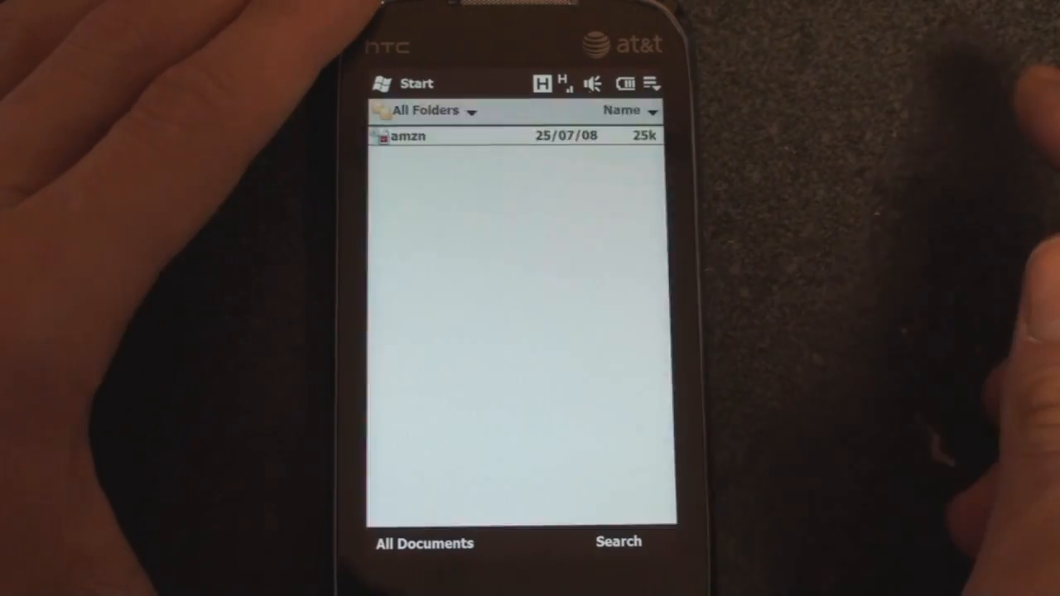
# - List amzn.xlsx, tb private beta final.pdf and terminology explained.docx by most recent use
pyautogui.click(411, 136)
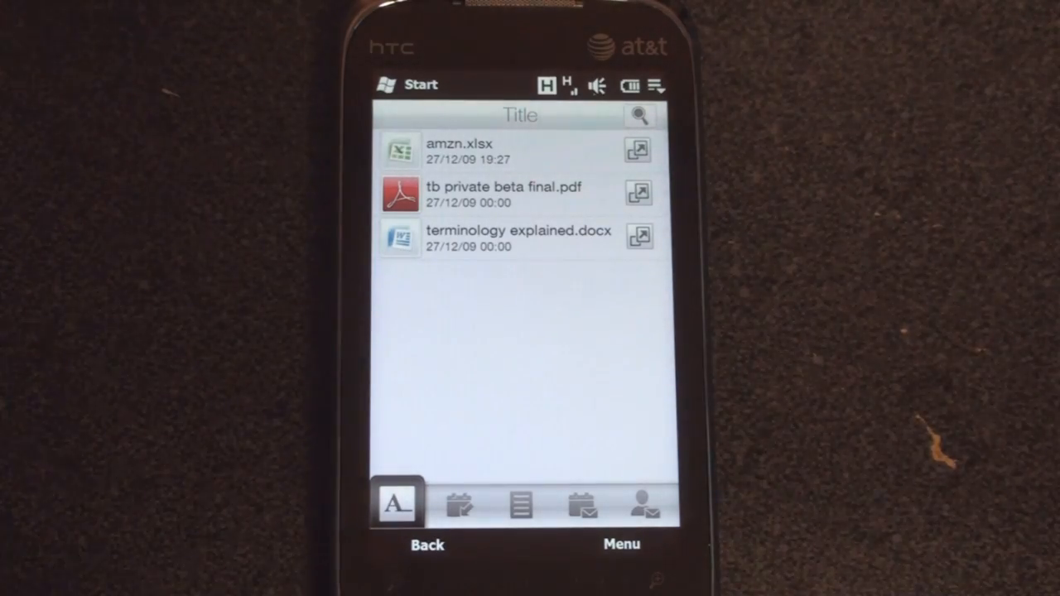
pyautogui.click(644, 505)
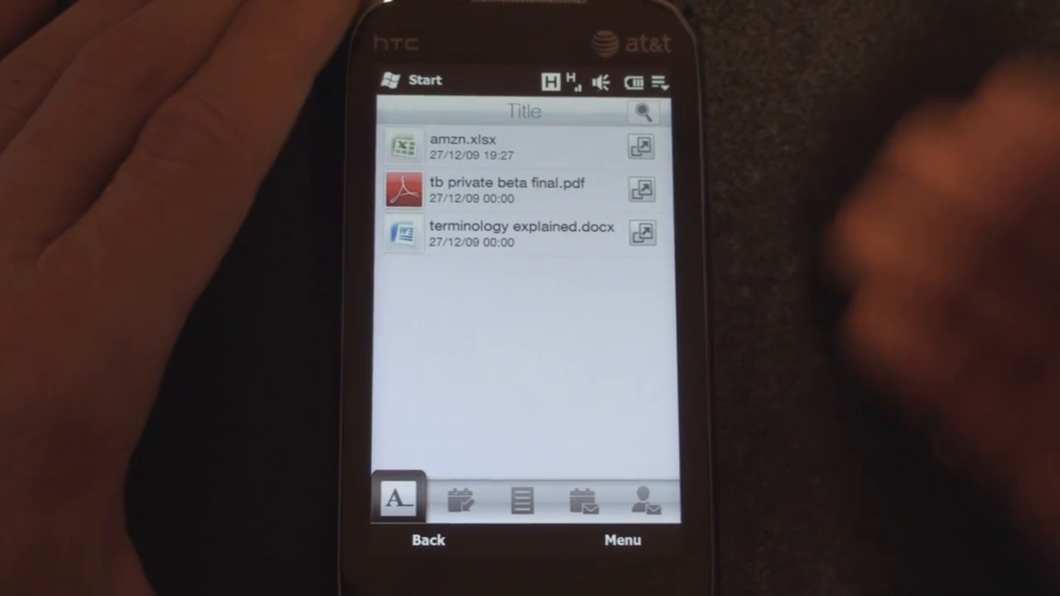
pyautogui.click(622, 541)
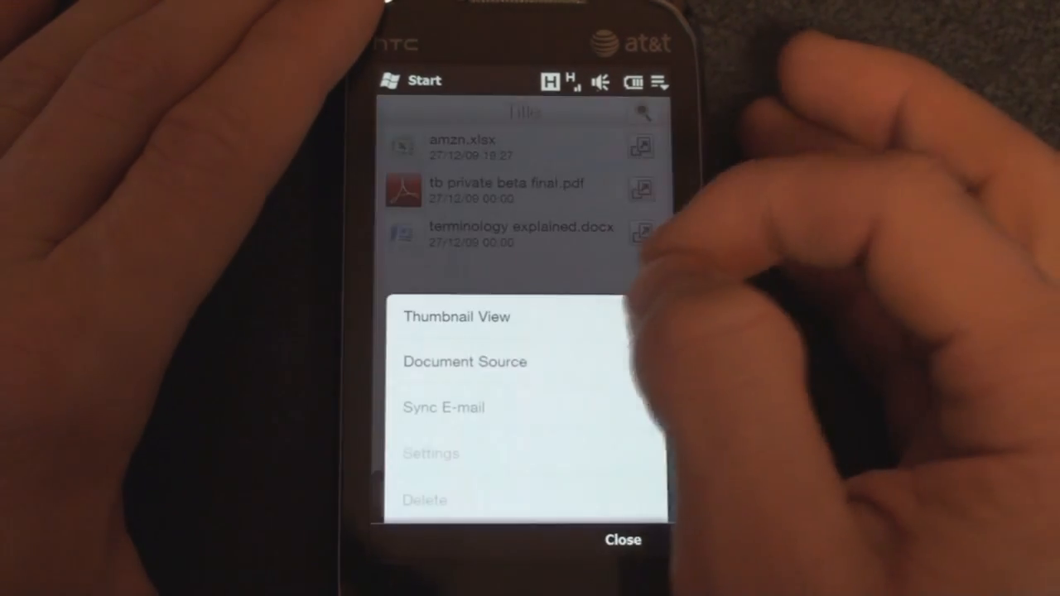
pyautogui.click(457, 316)
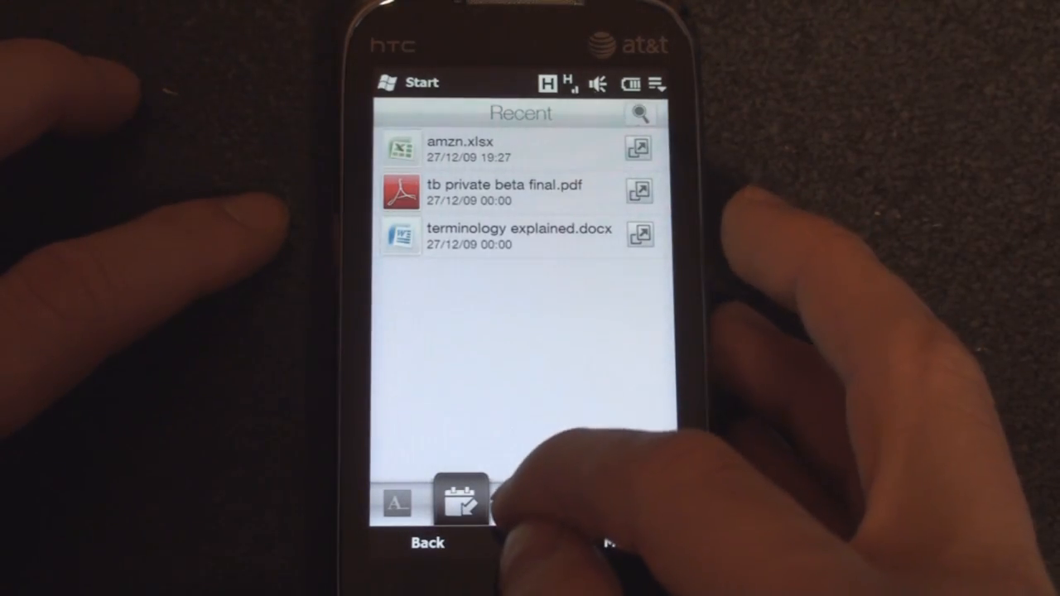
# - Sort documents by Type and review terminology explained.docx details before closing them
pyautogui.click(526, 501)
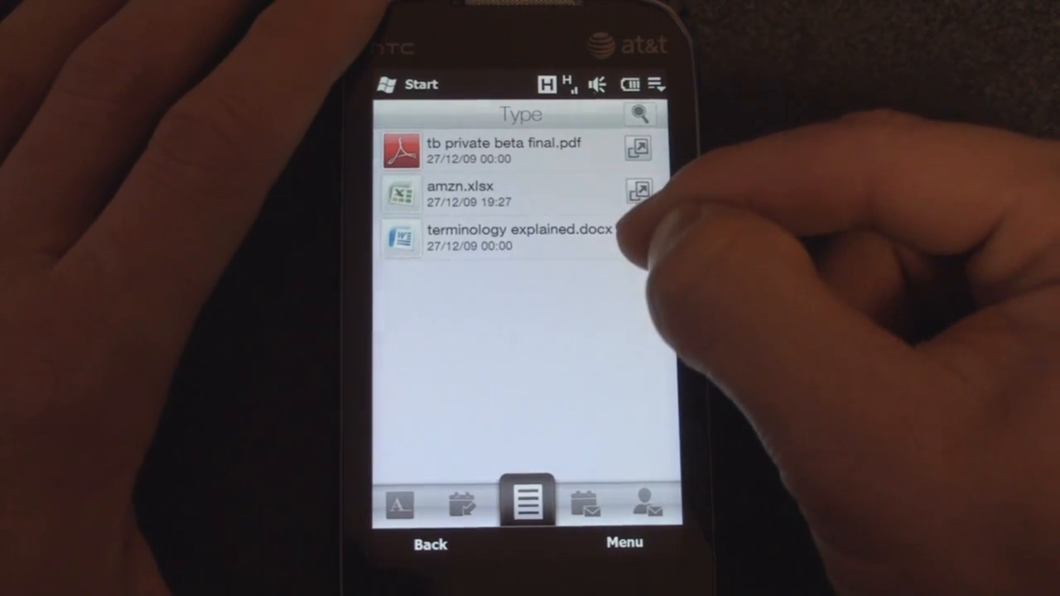
pyautogui.click(497, 238)
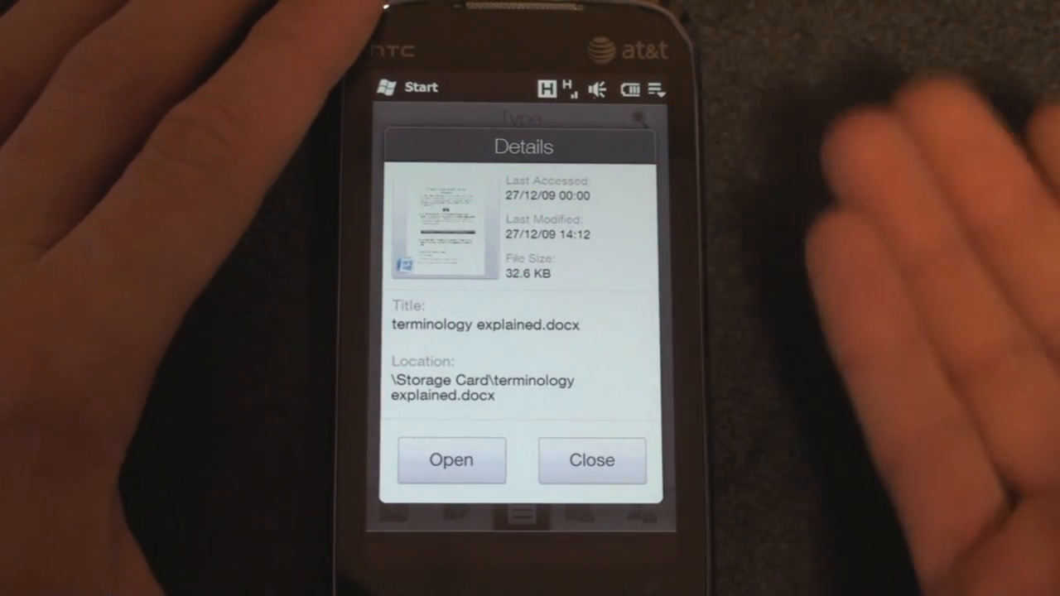
pyautogui.click(591, 460)
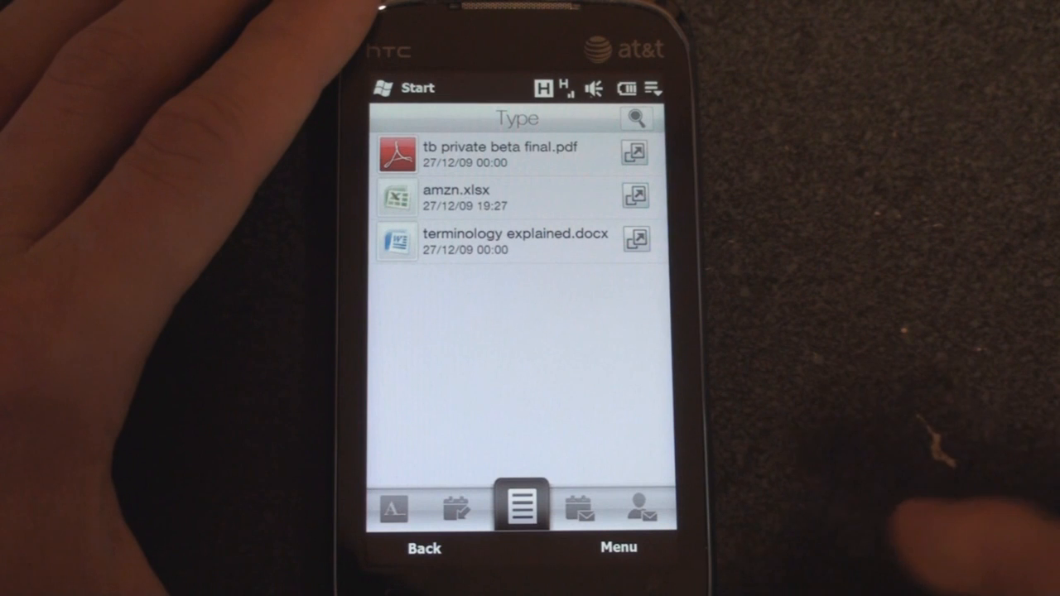
# - Check the Received and Sender tabs, finding no e-mailed documents, then open the options menu
pyautogui.click(586, 507)
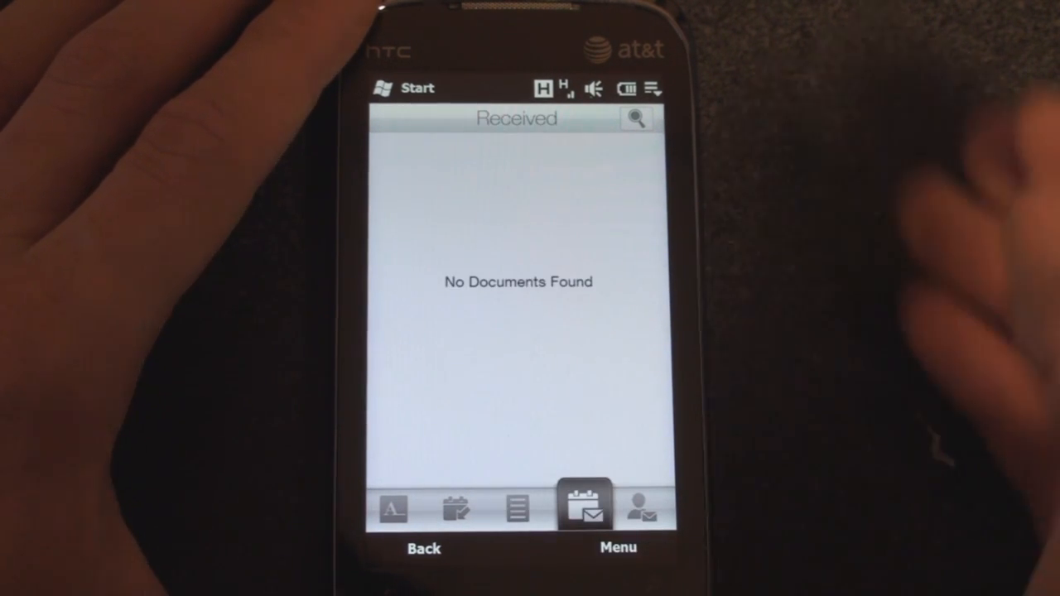
pyautogui.click(642, 509)
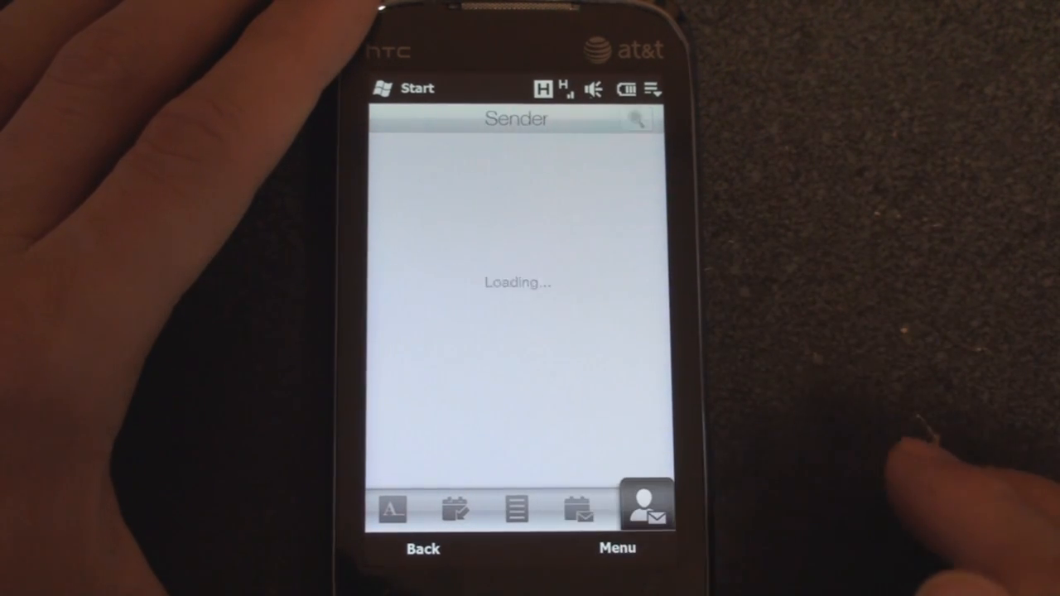
pyautogui.click(584, 510)
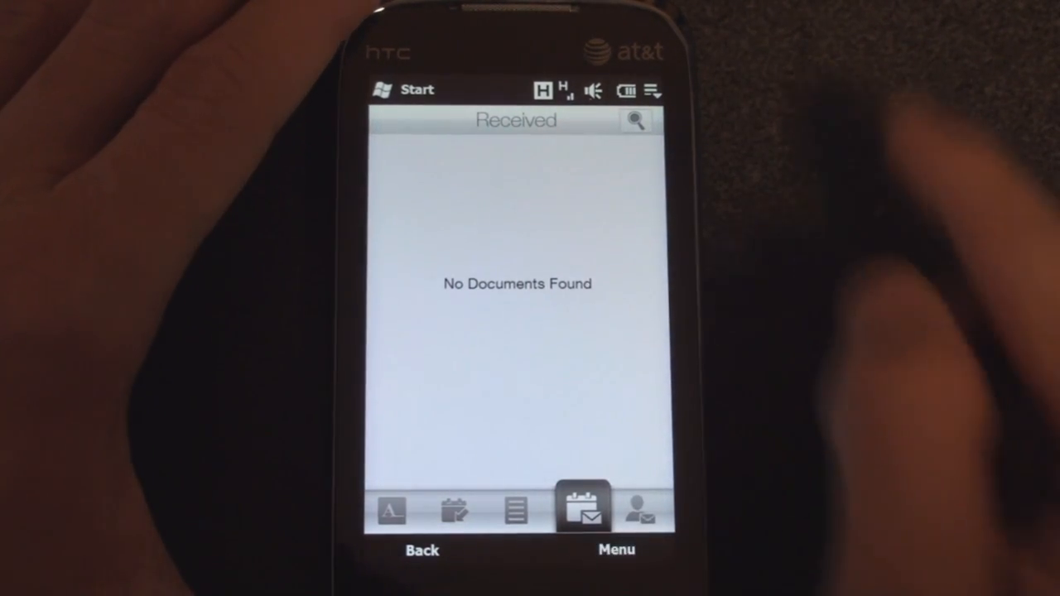
pyautogui.click(616, 549)
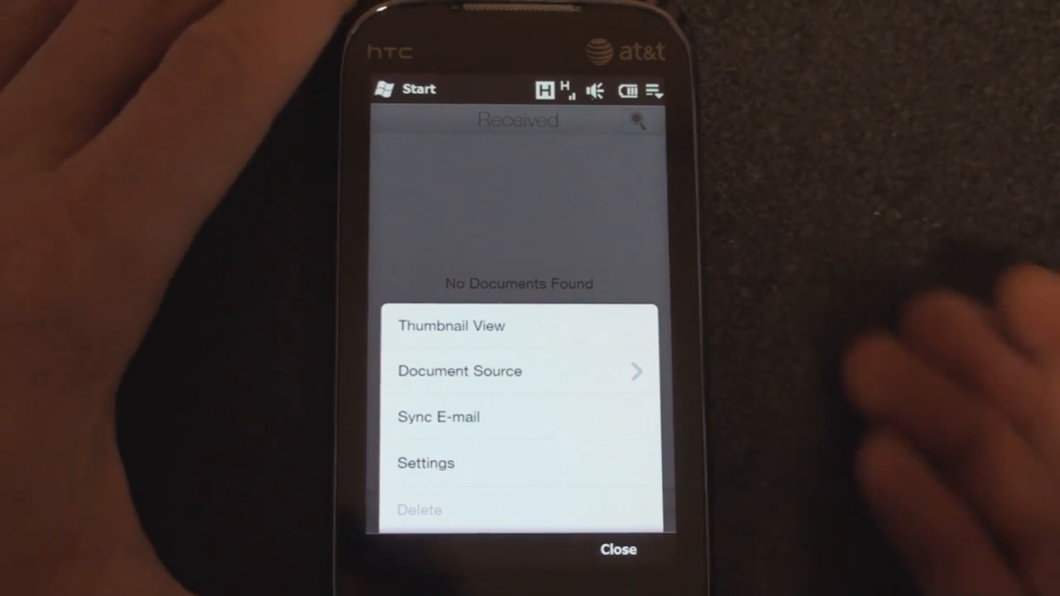
# - Sync e-mail attachments, then list all three documents sorted by Title
pyautogui.click(460, 371)
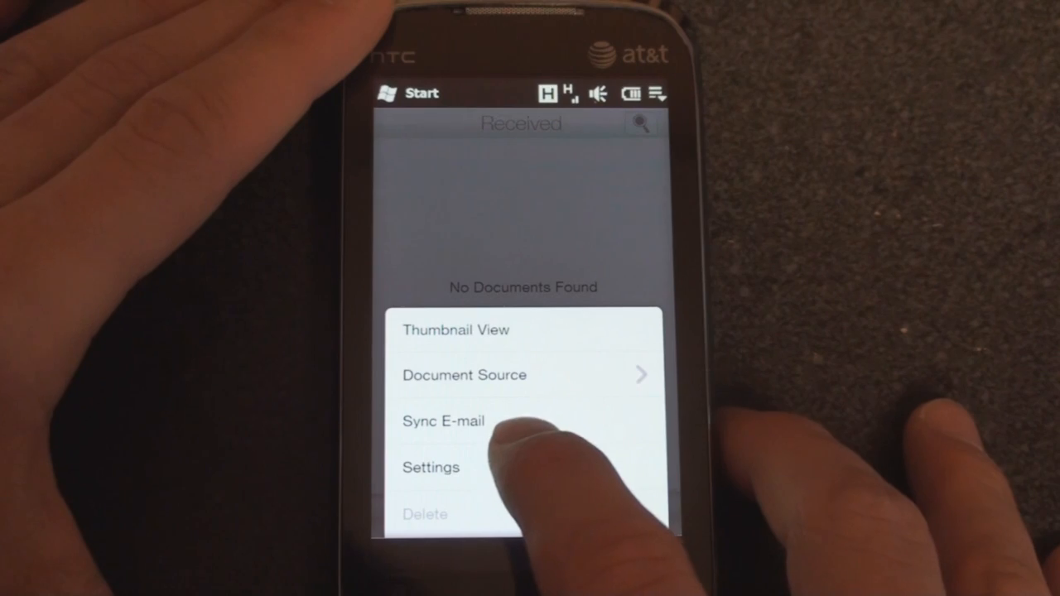
pyautogui.click(430, 468)
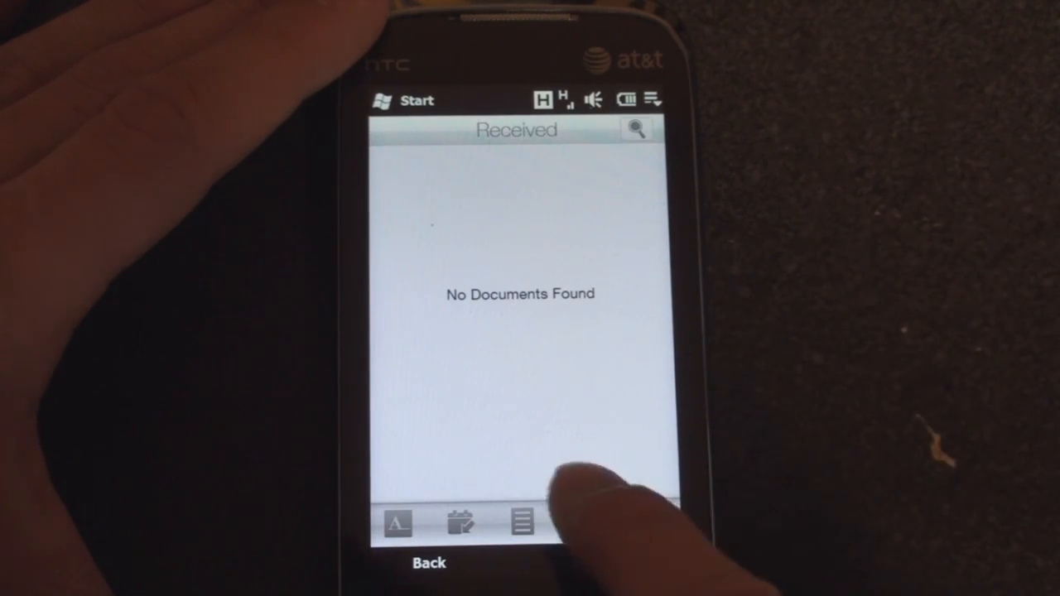
pyautogui.click(398, 523)
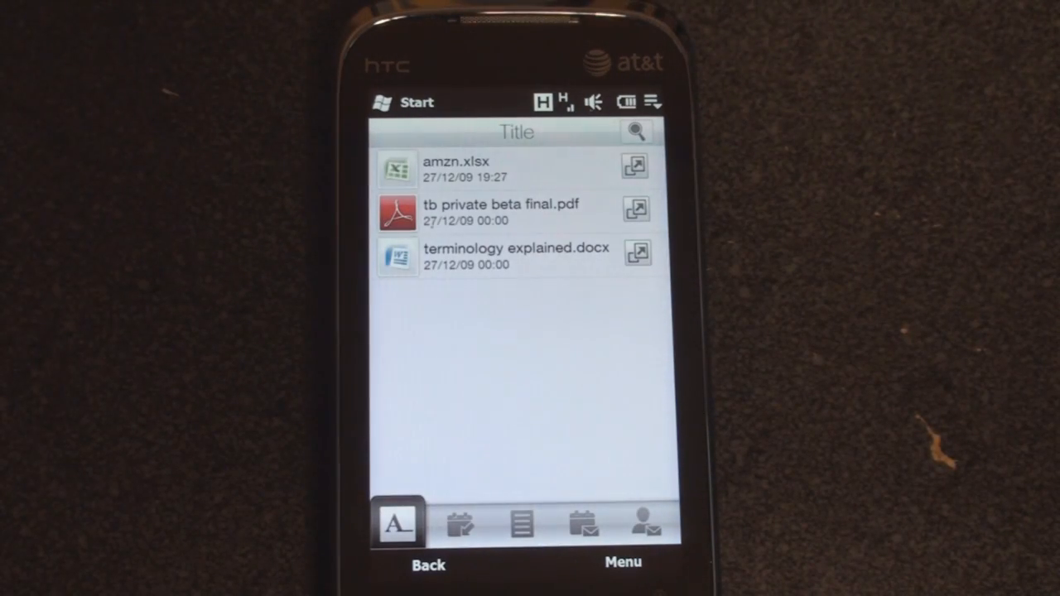